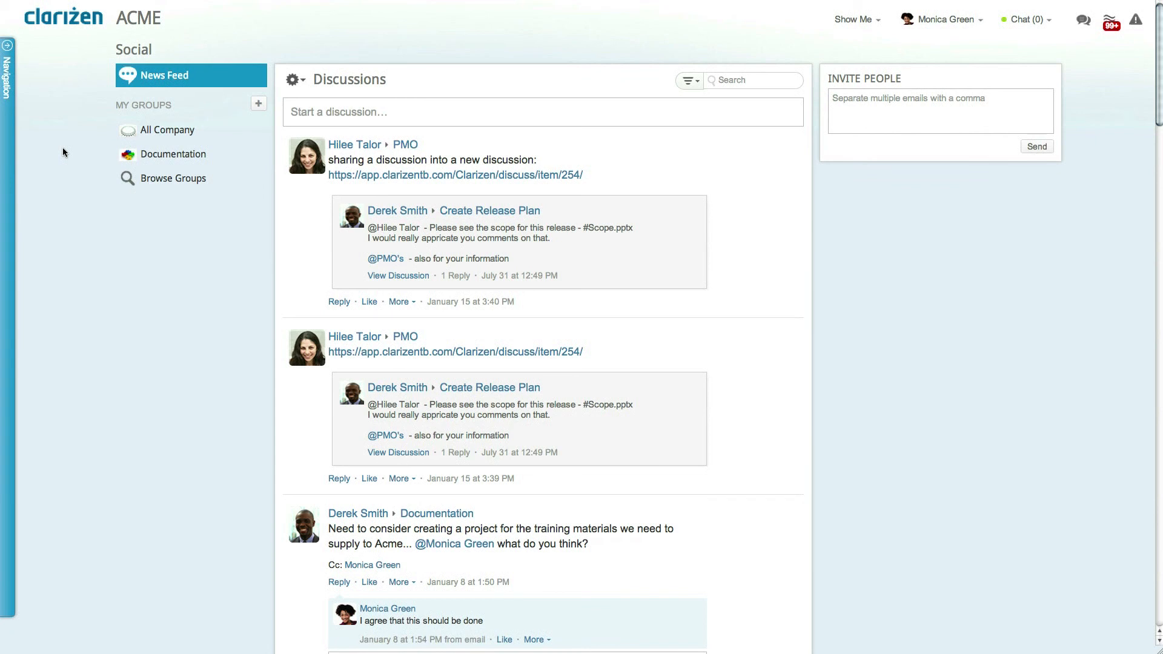
Step: Launch the Vacation Request custom action from the Social page
left_click(7, 67)
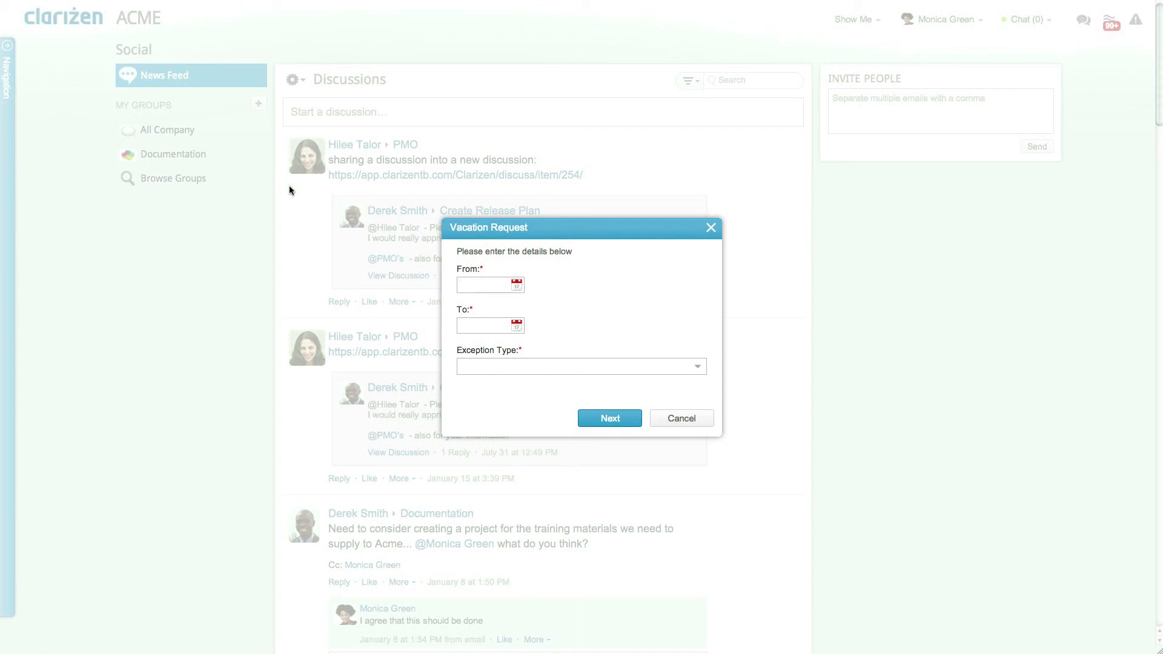
Step: Request vacation from 02/03/14 to 02/06/14 with exception type Vacation
left_click(516, 284)
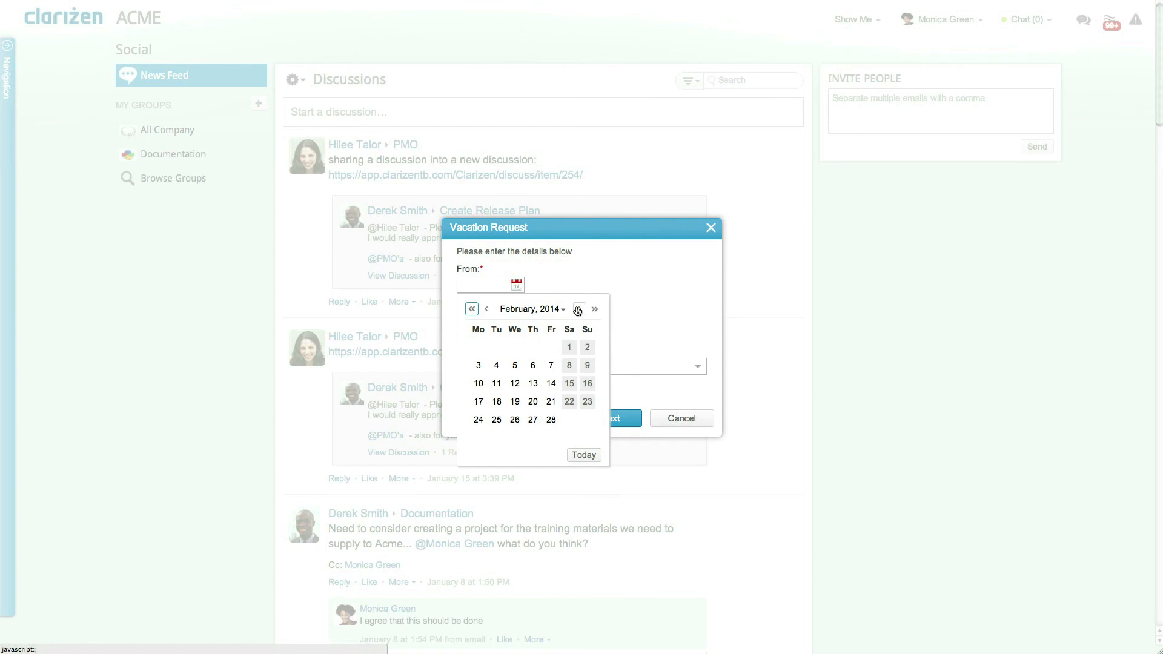
left_click(478, 365)
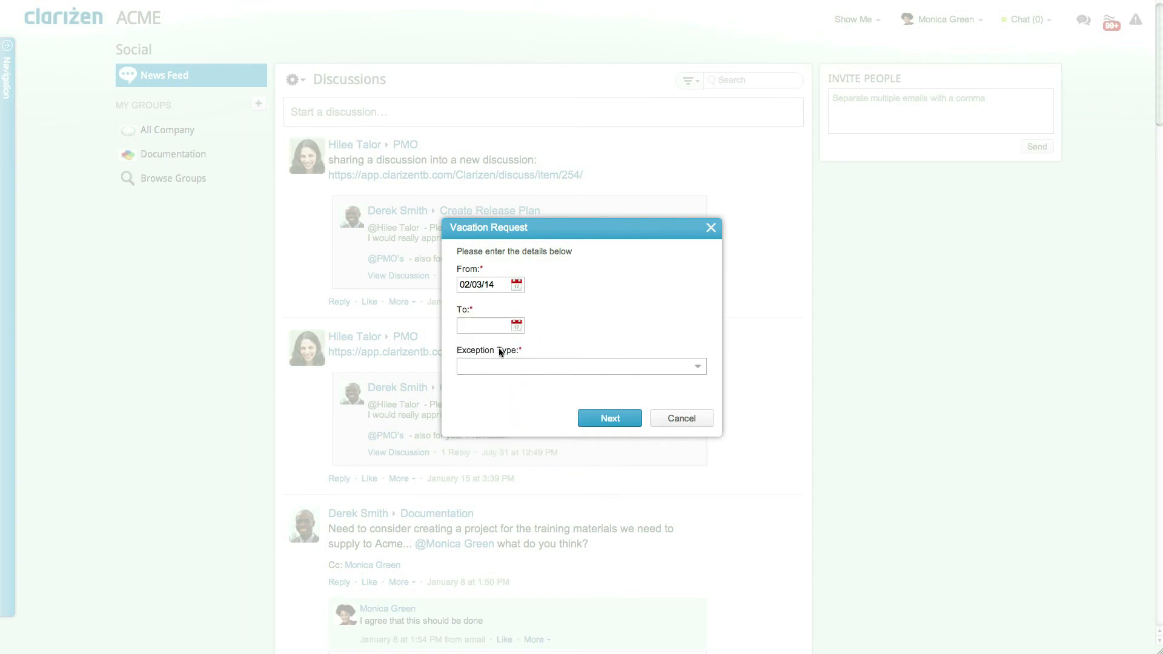
left_click(516, 325)
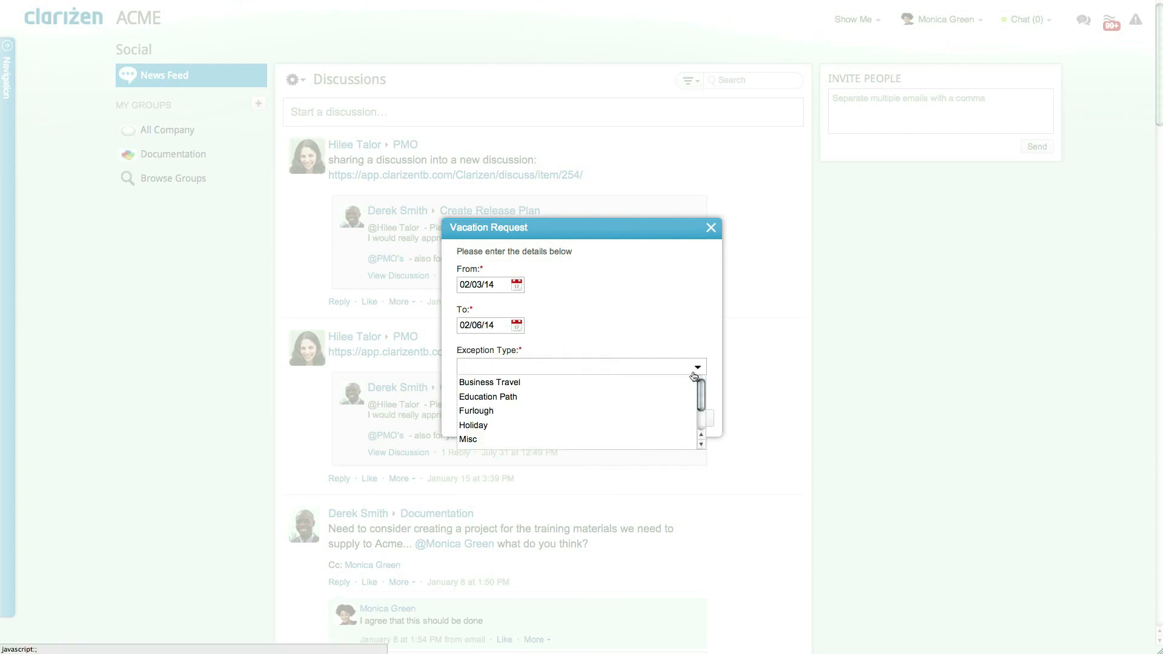
scroll("down", 3)
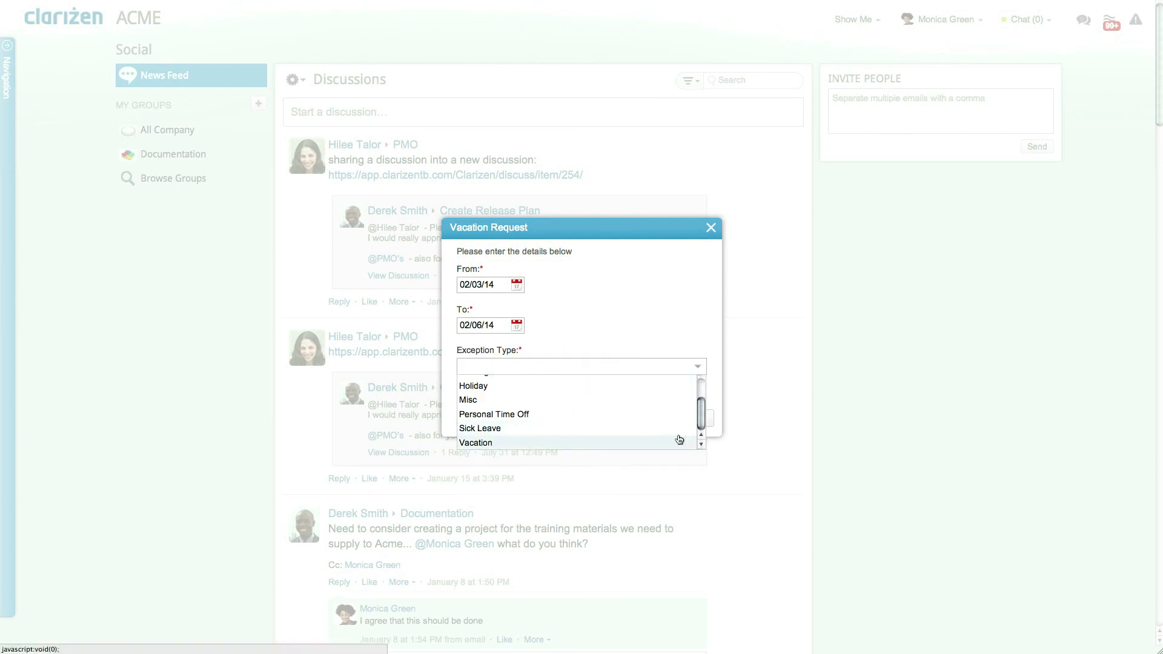
left_click(476, 443)
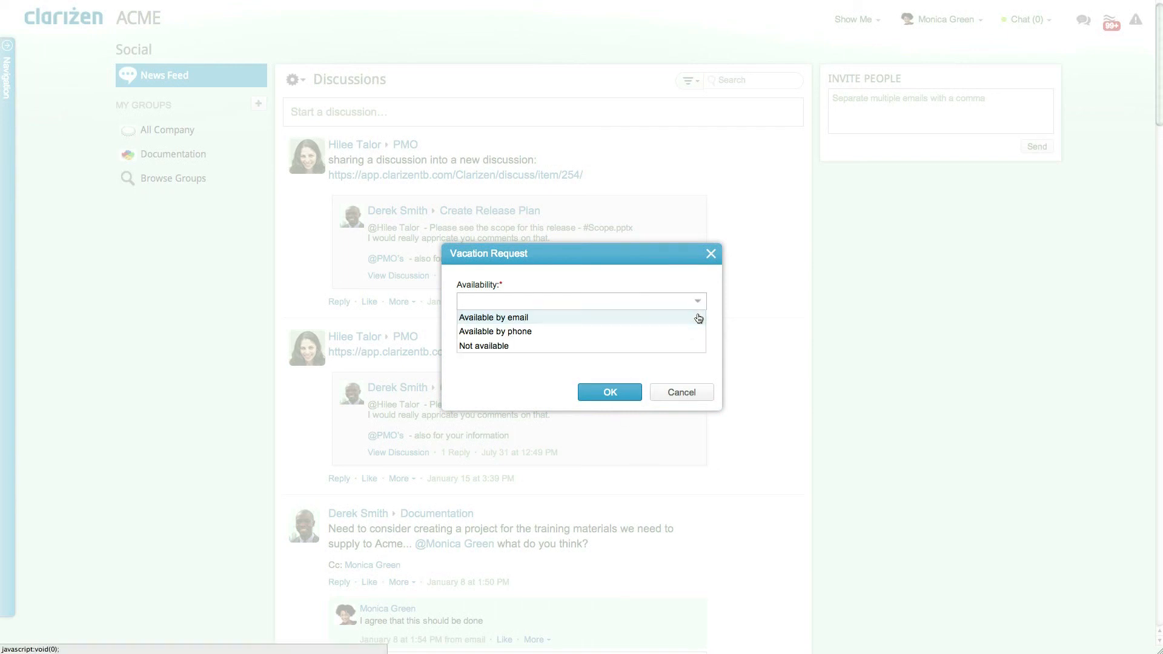
Step: Set availability to 'Available by email' and submit the request
left_click(492, 318)
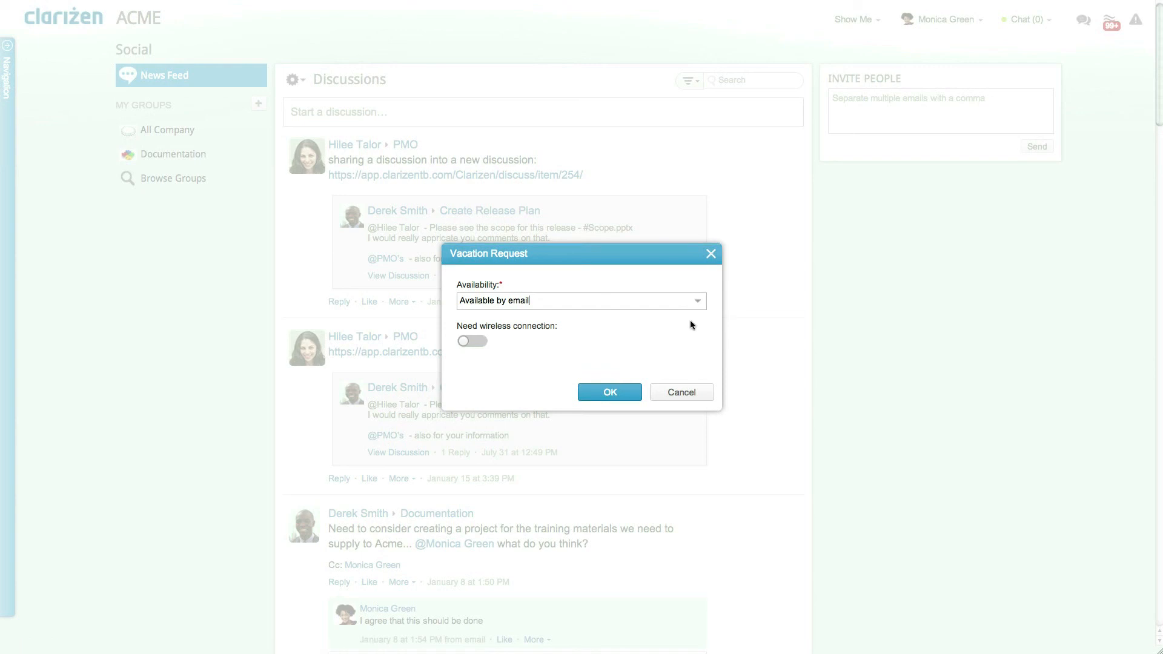
left_click(608, 392)
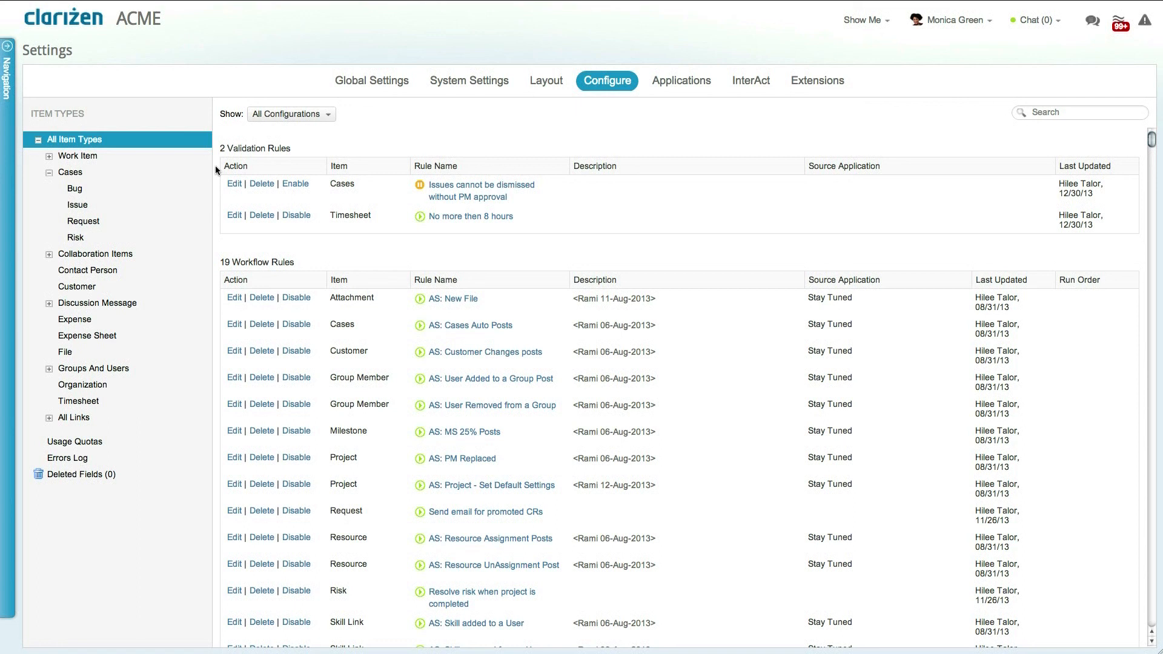
Step: Select Request in the item types tree and edit the Approve Vacation Request action
left_click(83, 221)
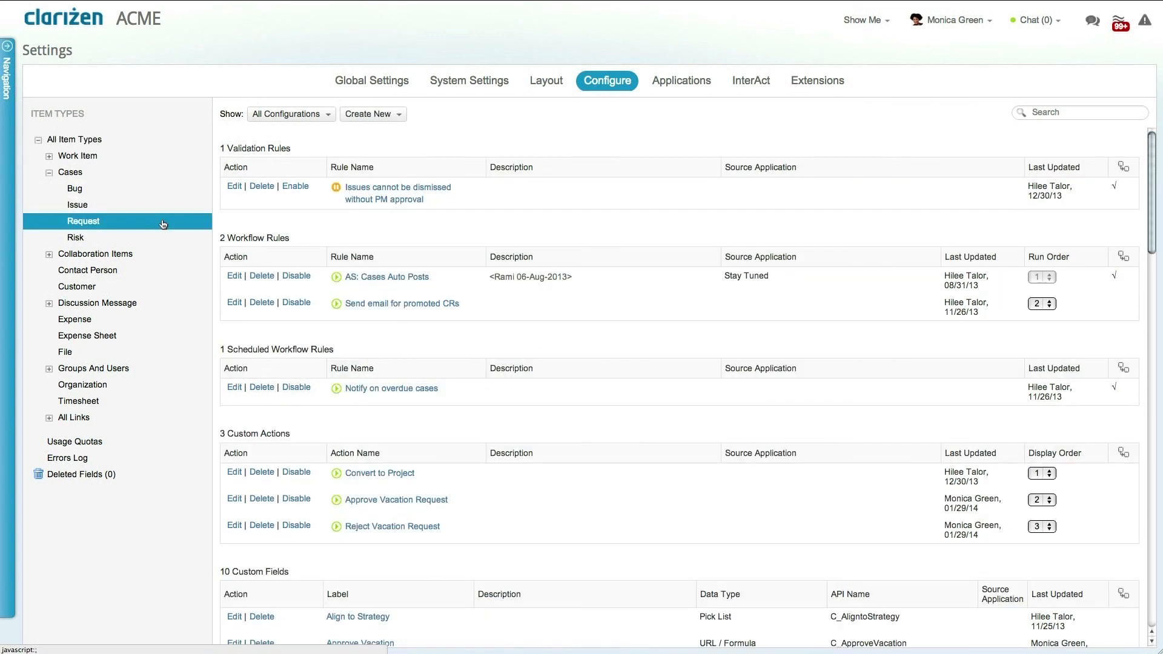
mouse_move(227, 470)
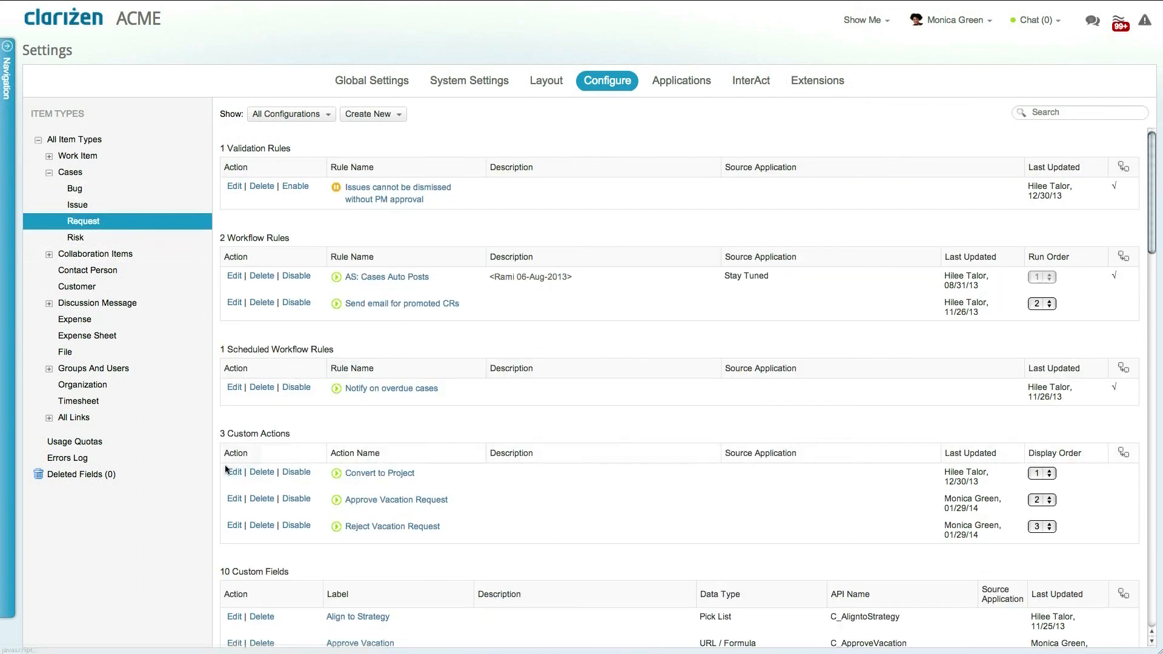
left_click(234, 498)
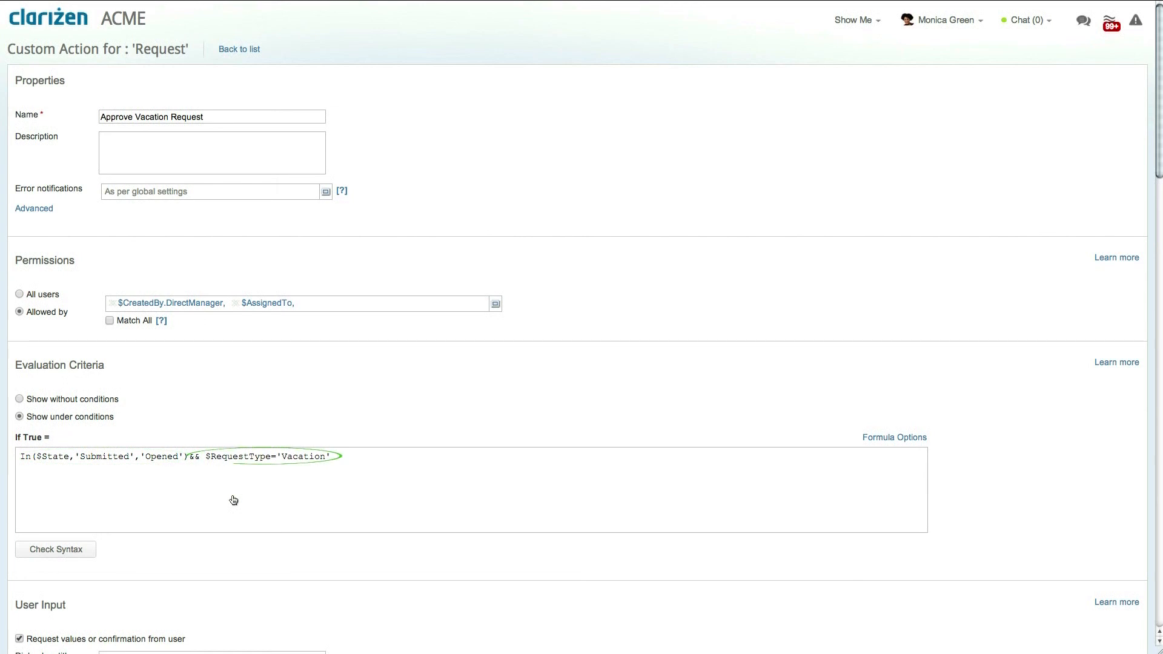
scroll("down", 3)
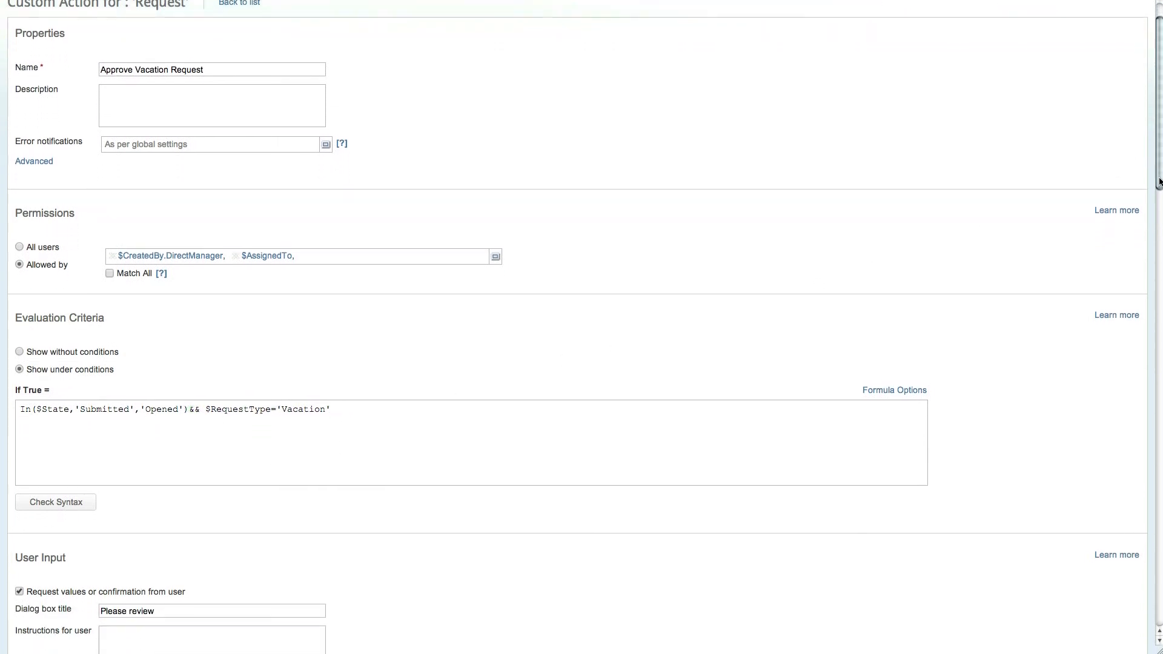
scroll("down", 3)
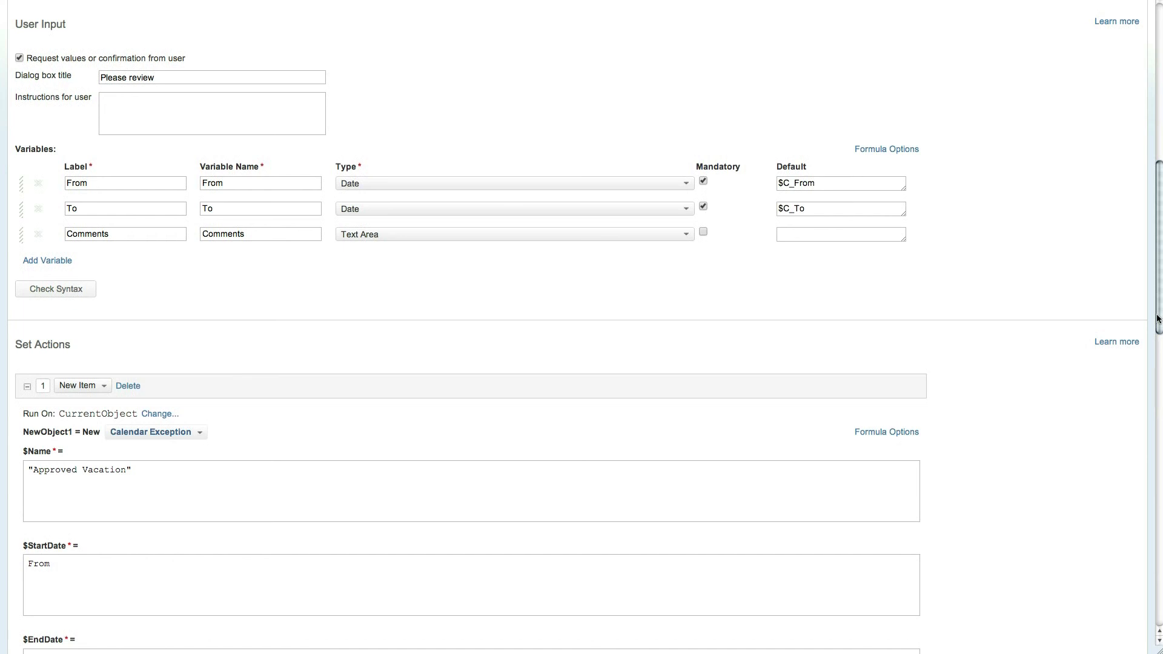
left_click(125, 183)
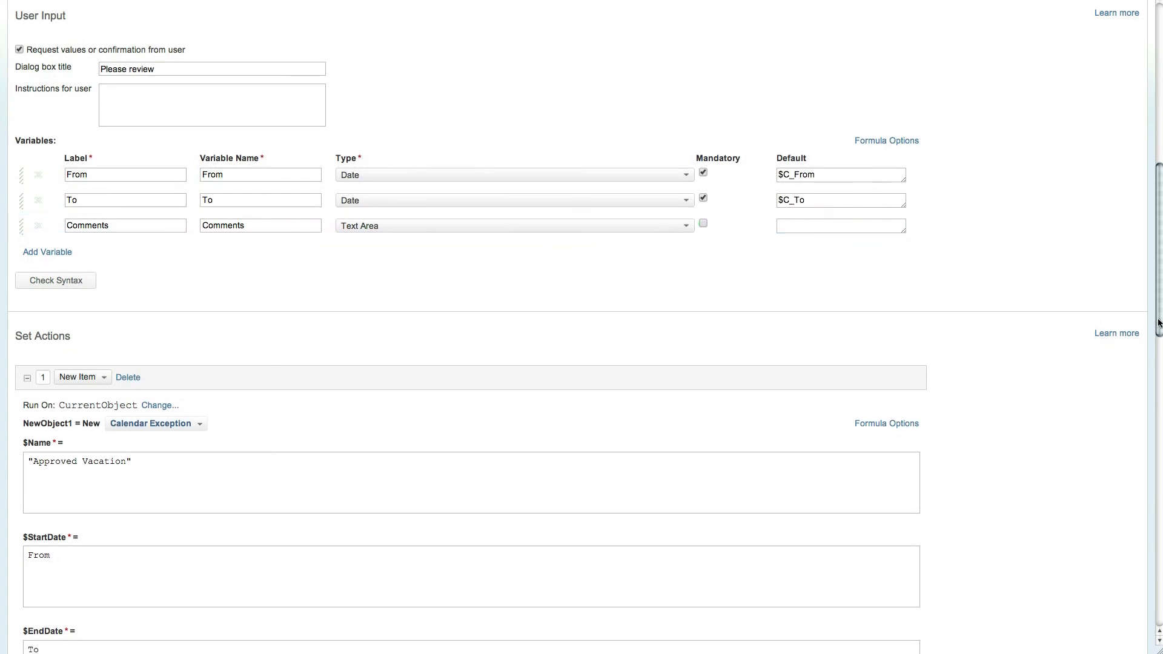
scroll("down", 3)
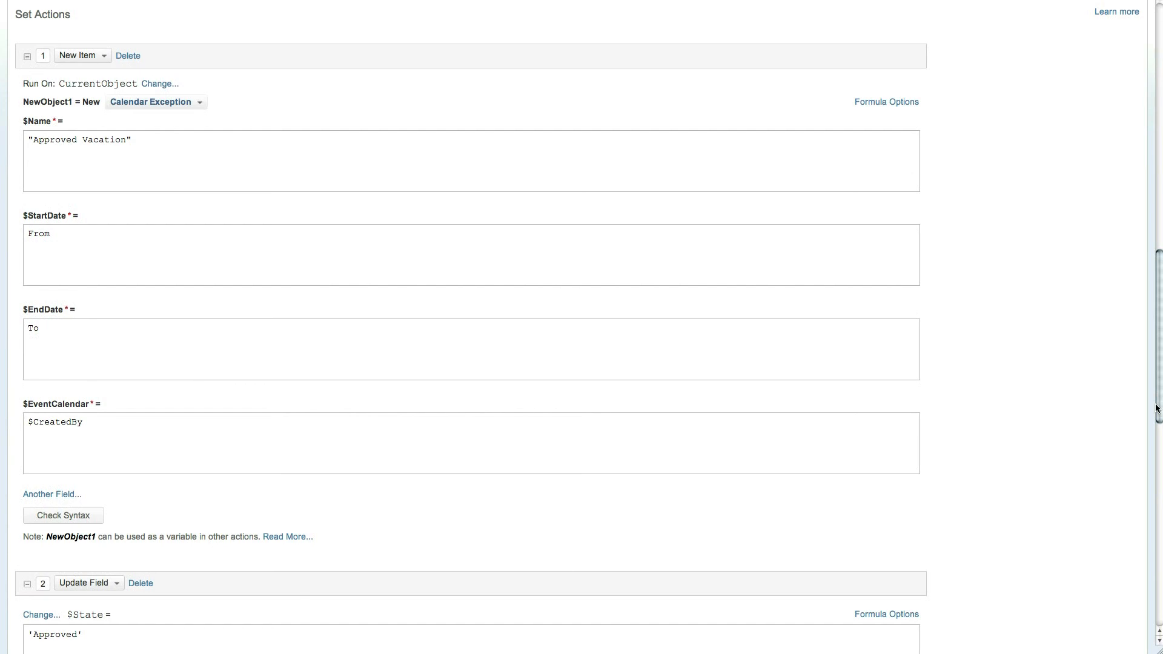
scroll("down", 3)
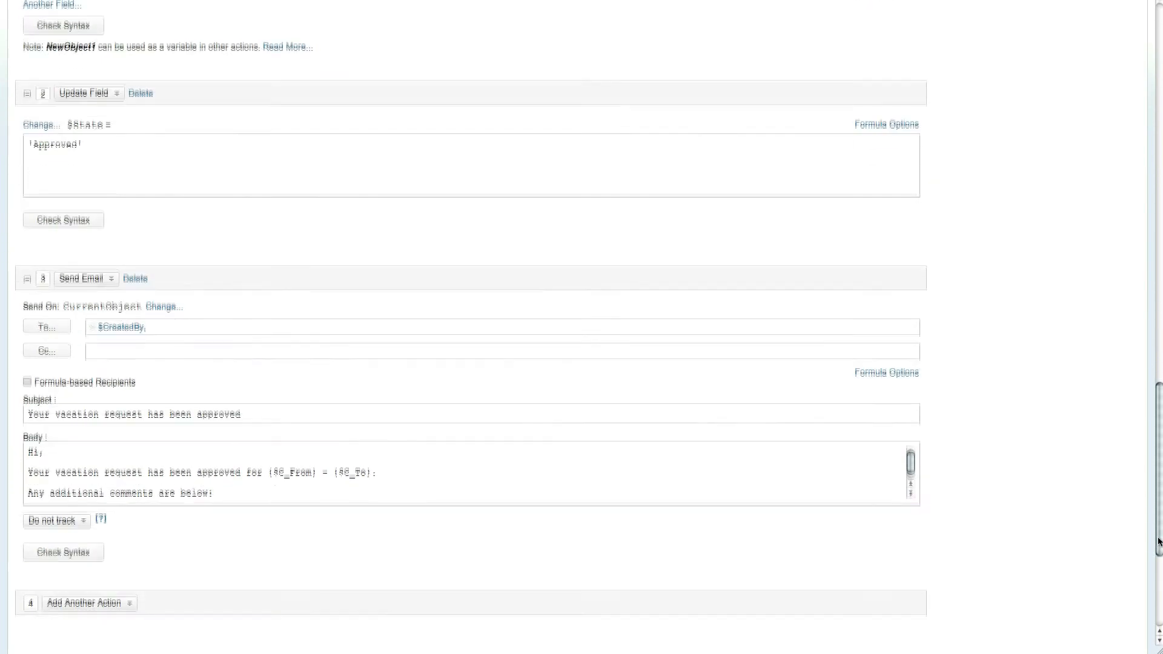
left_click(470, 165)
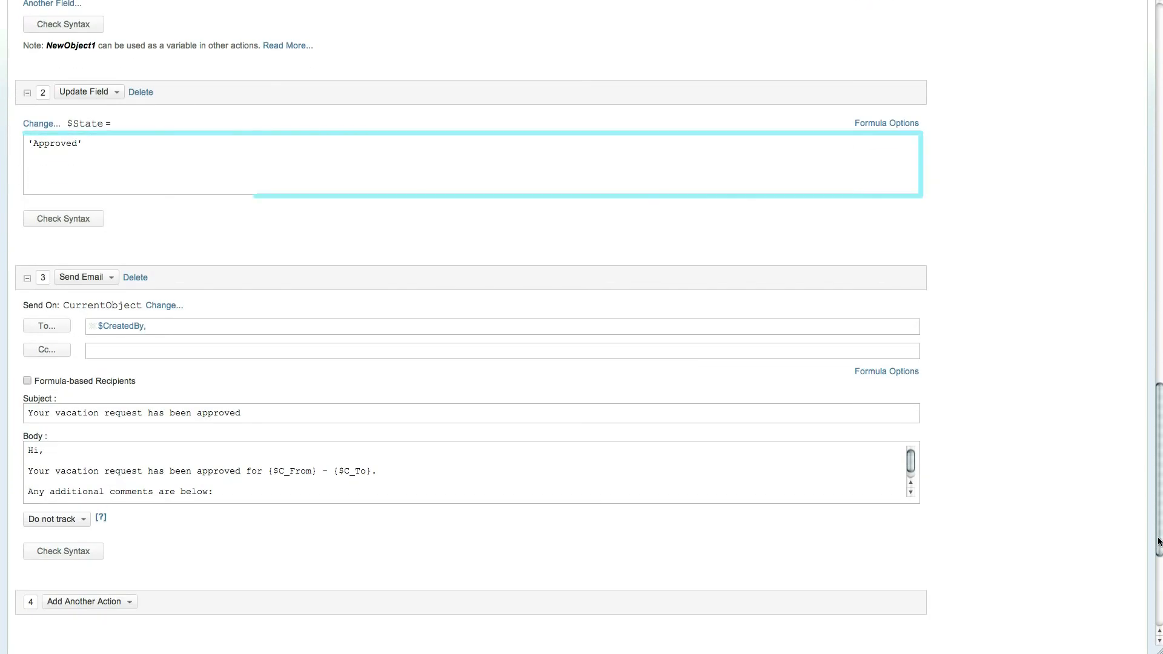
scroll("down", 3)
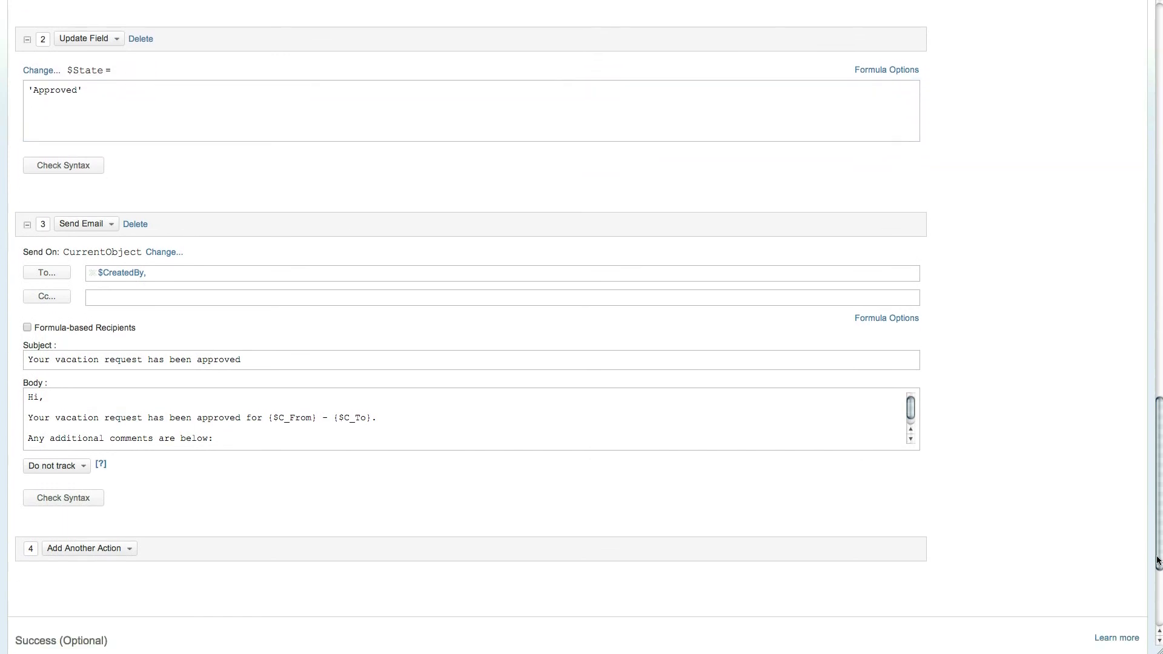
scroll("down", 3)
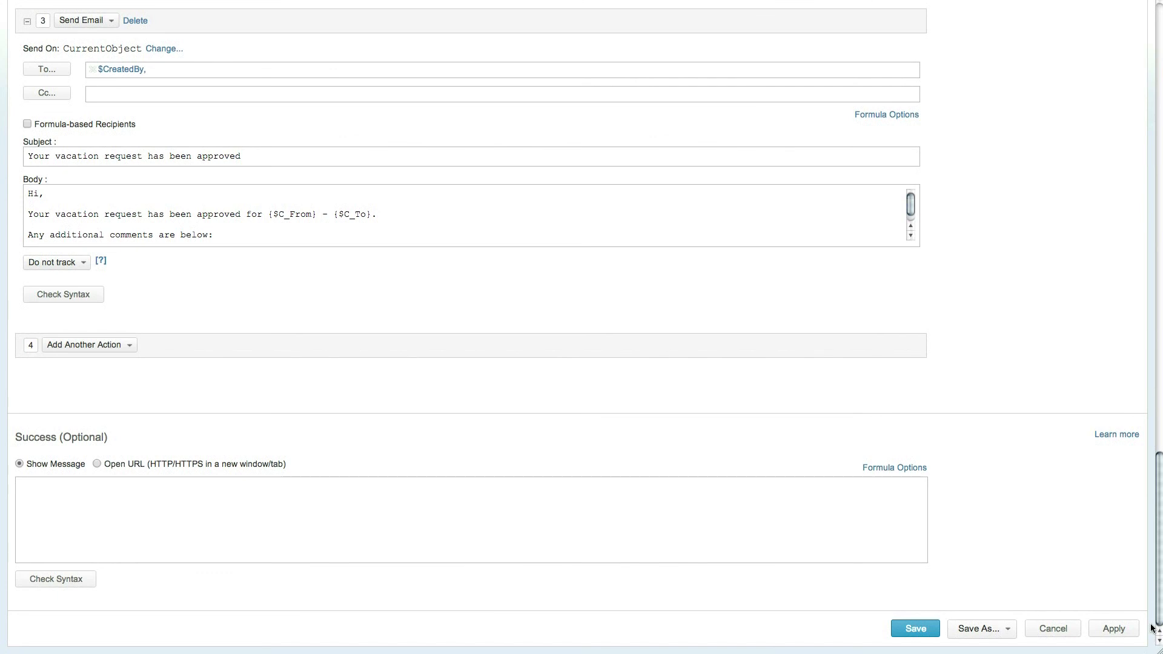
Step: Select request CR-0901 in Requests, show its Custom Actions, and open the views list
left_click(915, 628)
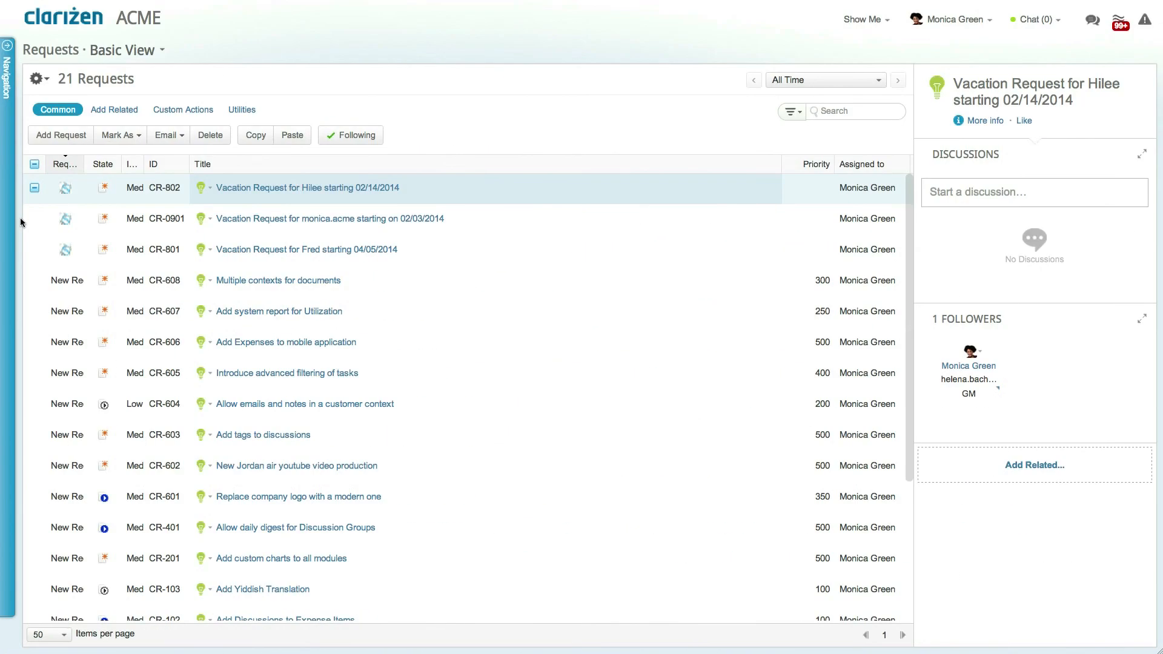
left_click(307, 218)
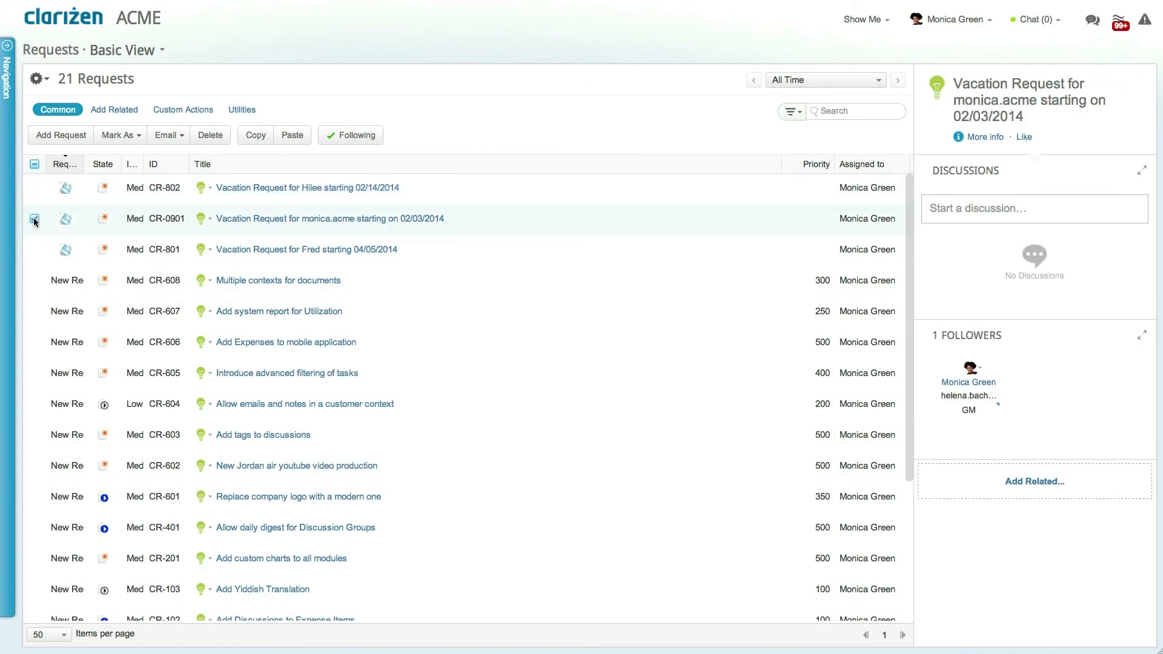
left_click(182, 109)
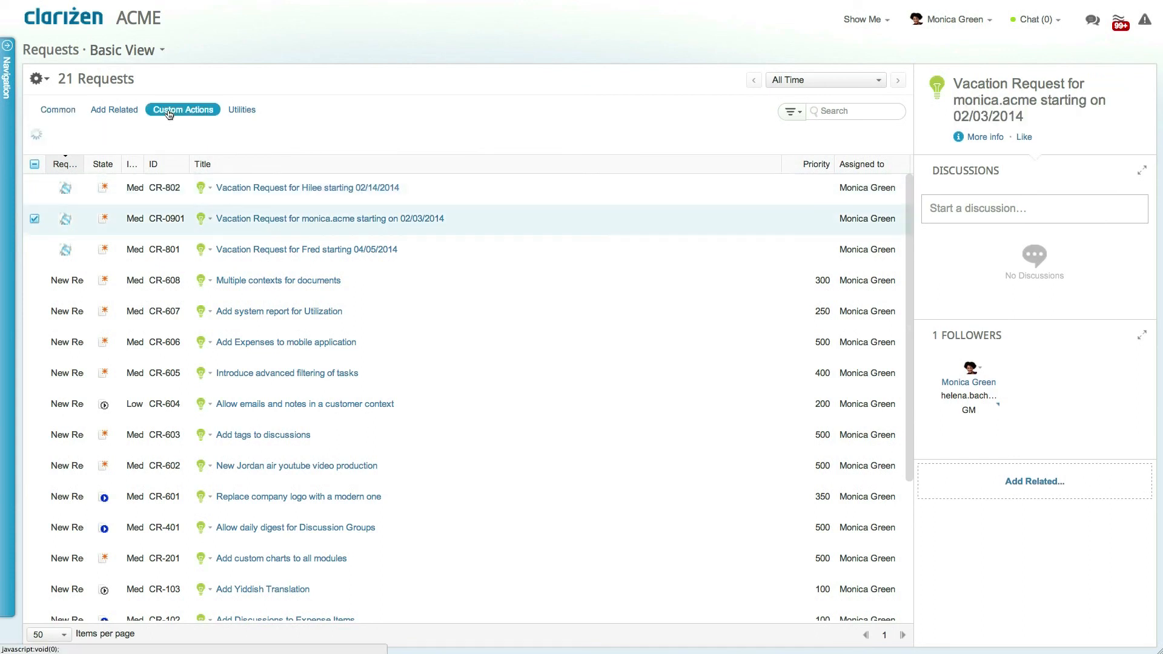
left_click(182, 109)
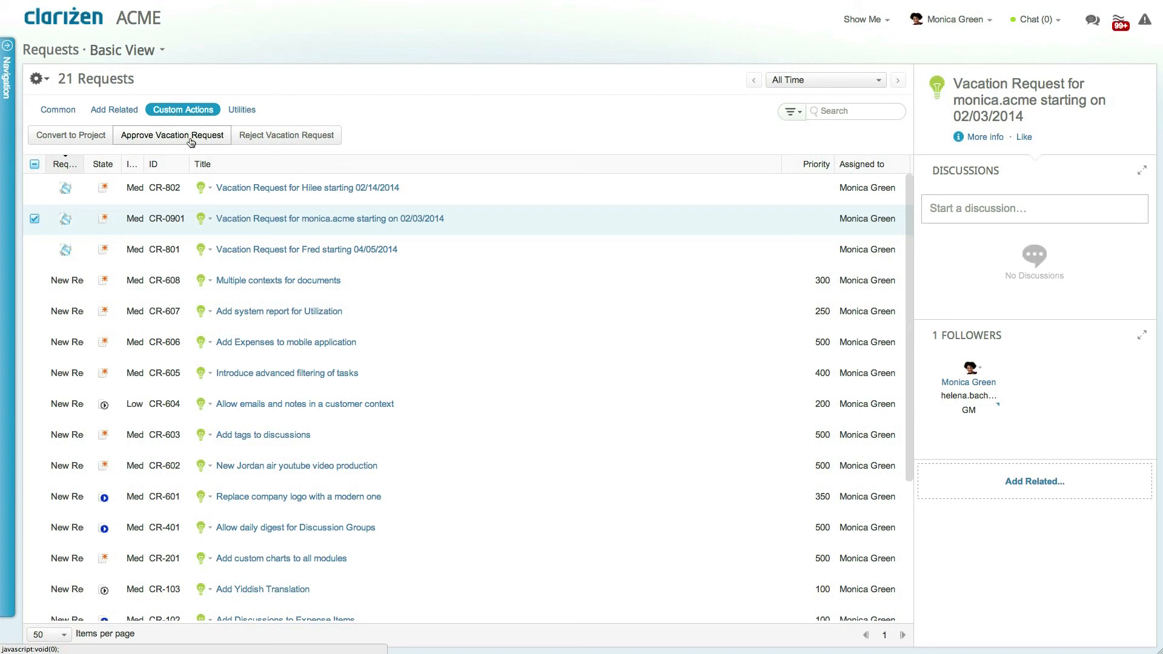
left_click(122, 49)
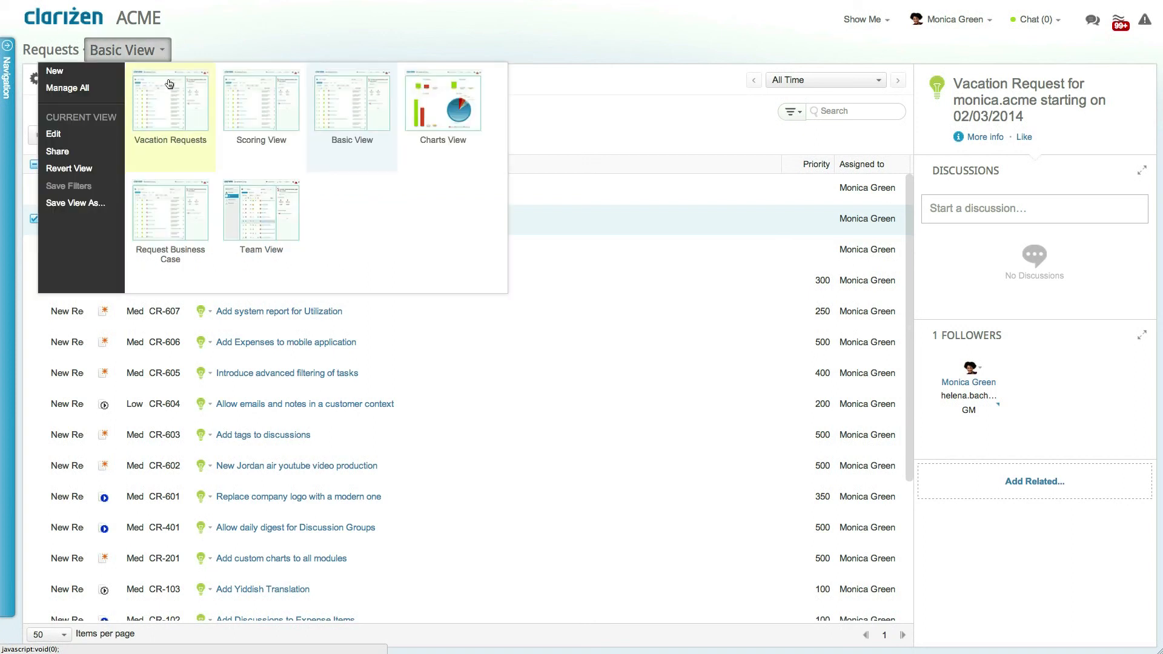
Step: Switch to the Vacation Requests view and approve monica.acme's request
left_click(170, 102)
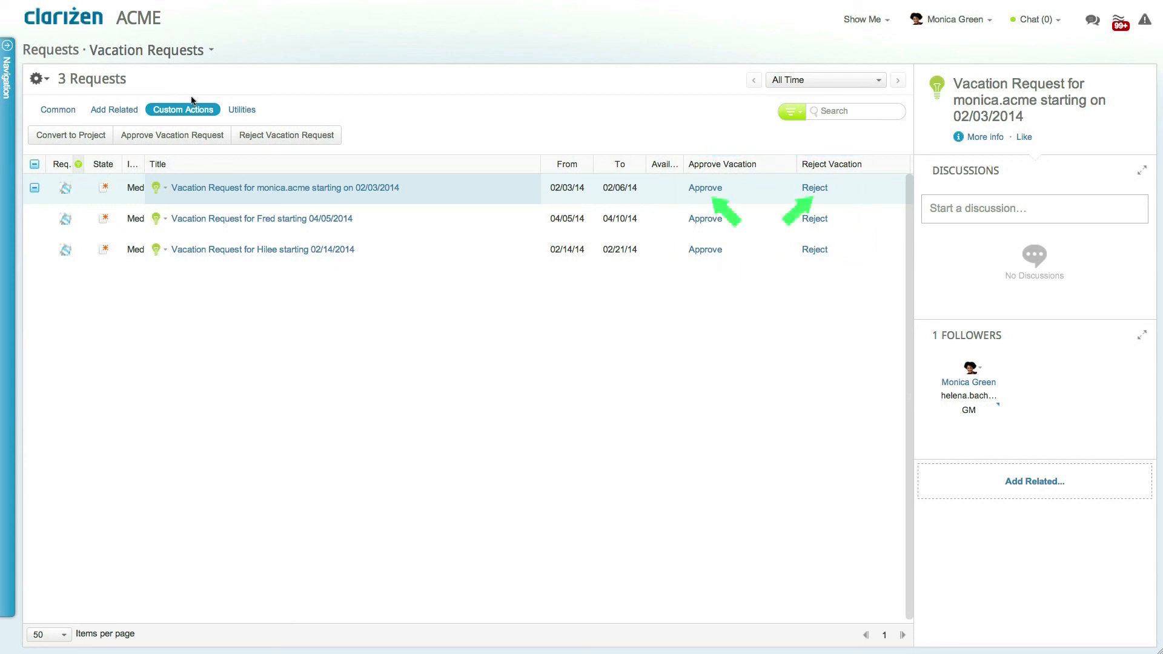
left_click(703, 188)
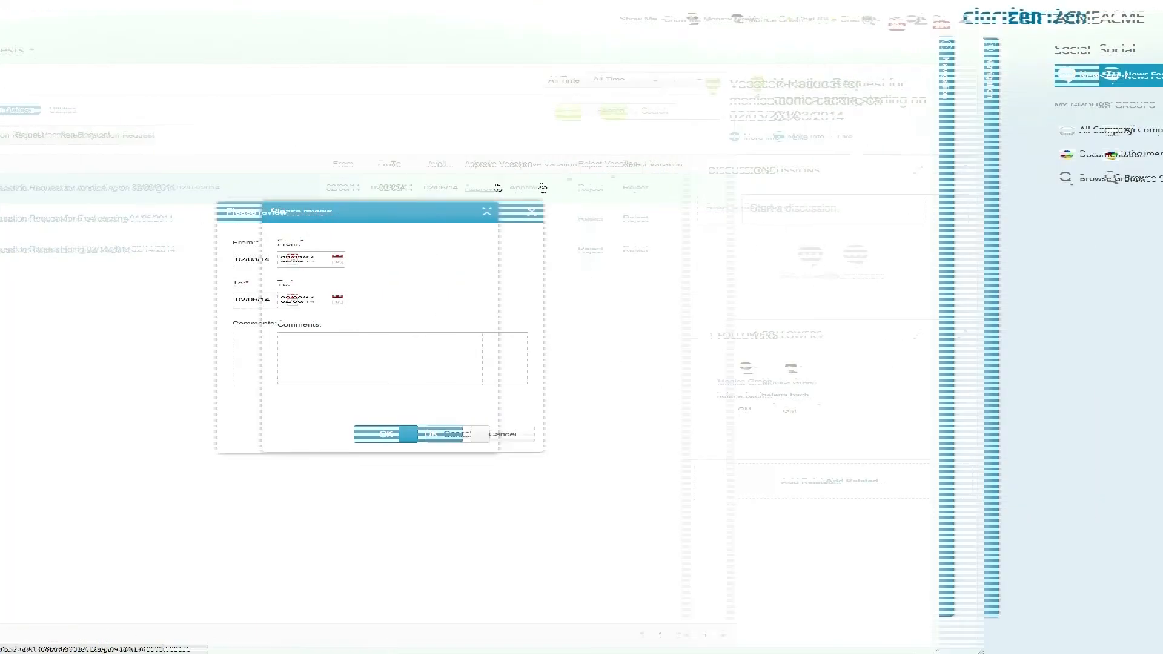
left_click(385, 434)
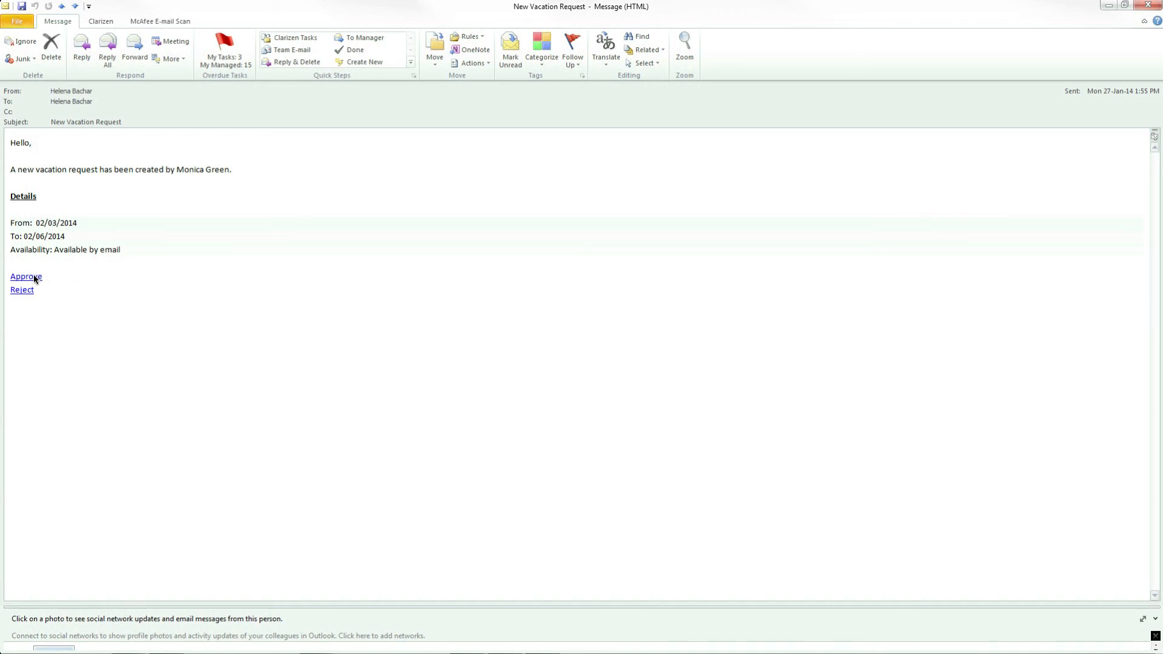
Step: Use the Approve link in the 'New Vacation Request' e-mail
left_click(26, 276)
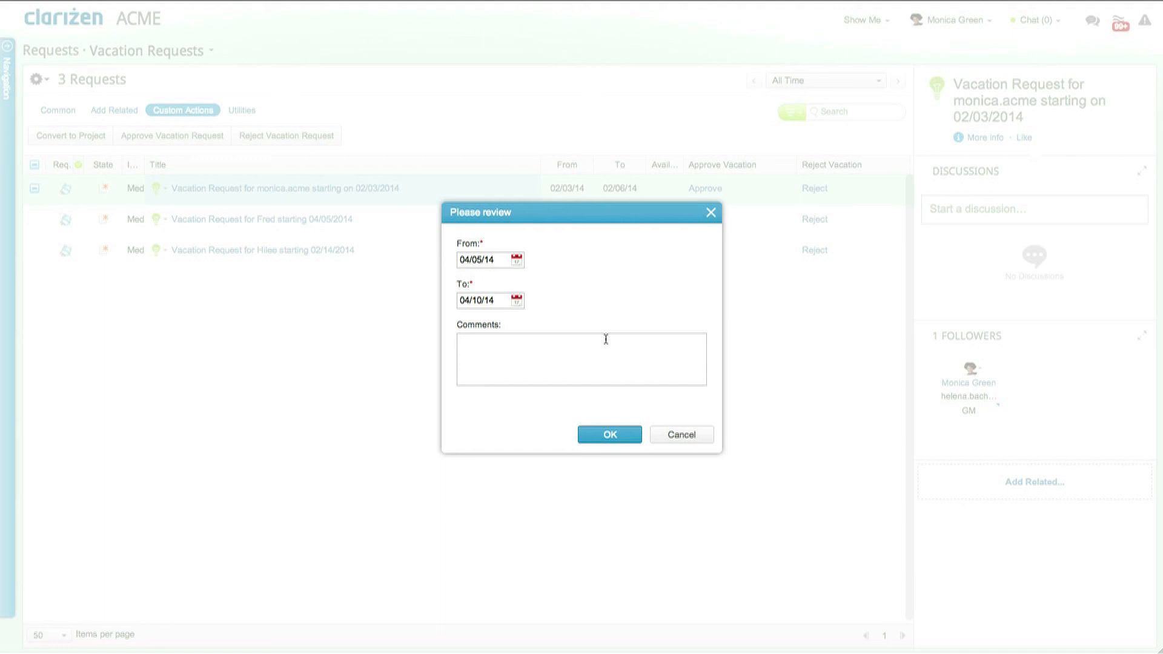
Step: Approve with the comment "don't forget to bring back chocolates"
type("don't forget to bring back chocolates")
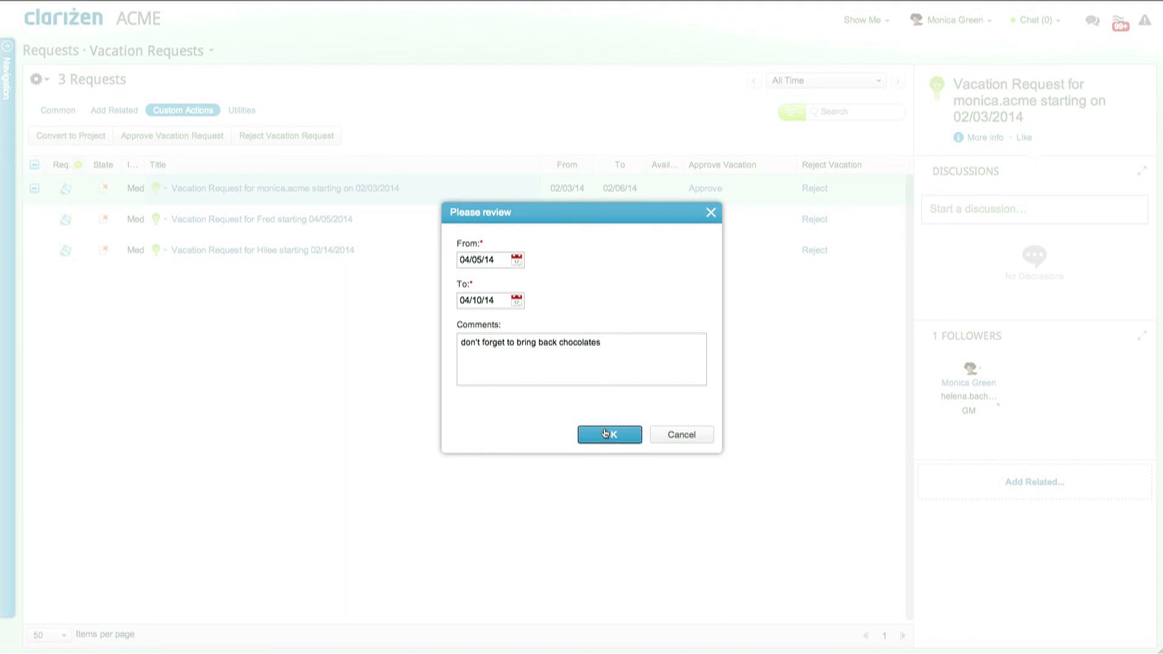
left_click(608, 433)
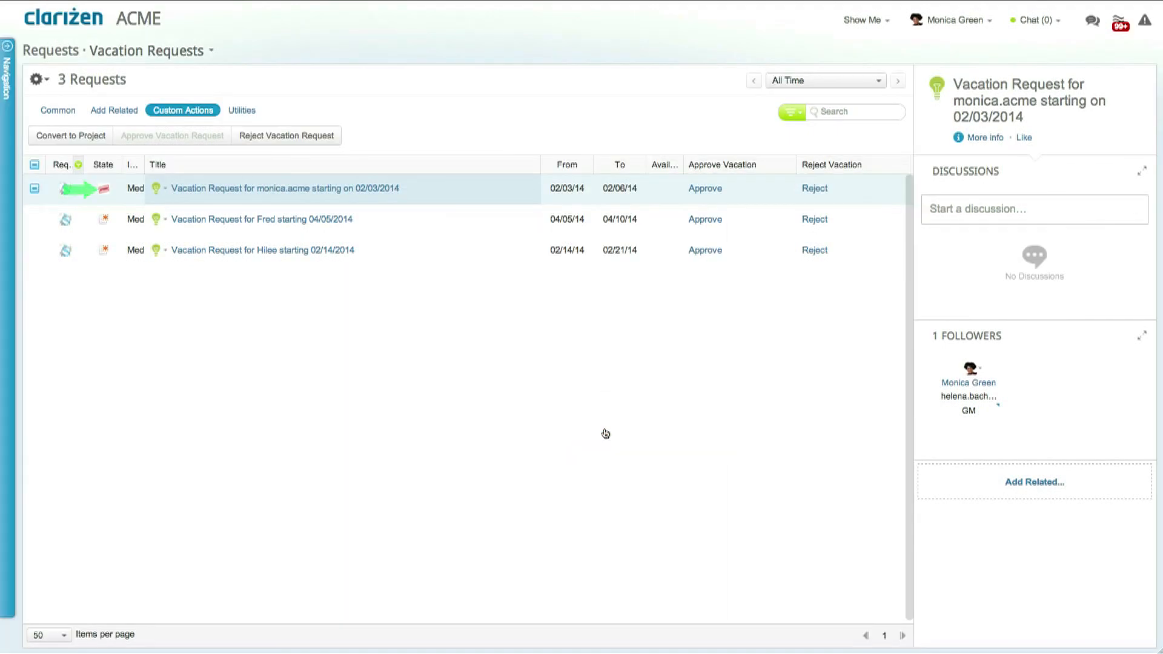